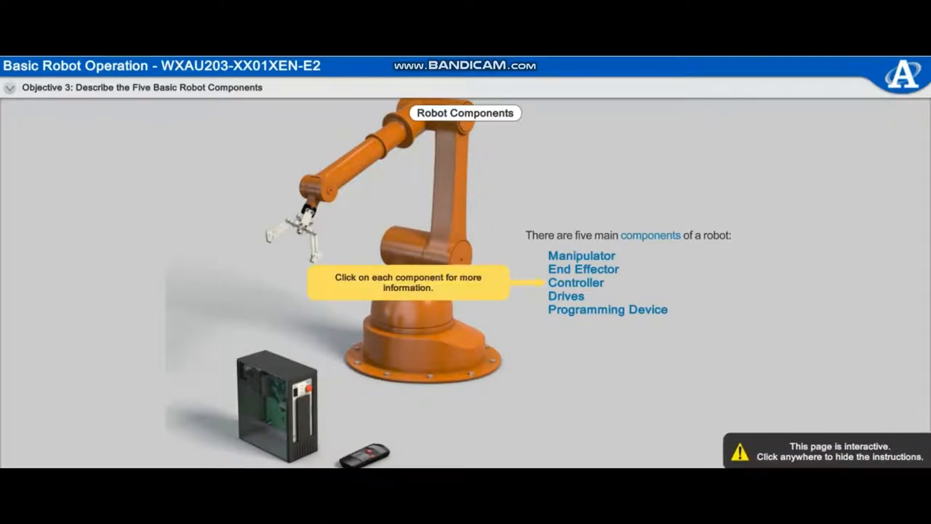
Hide the instruction callout on the Robot Components page.
click(581, 256)
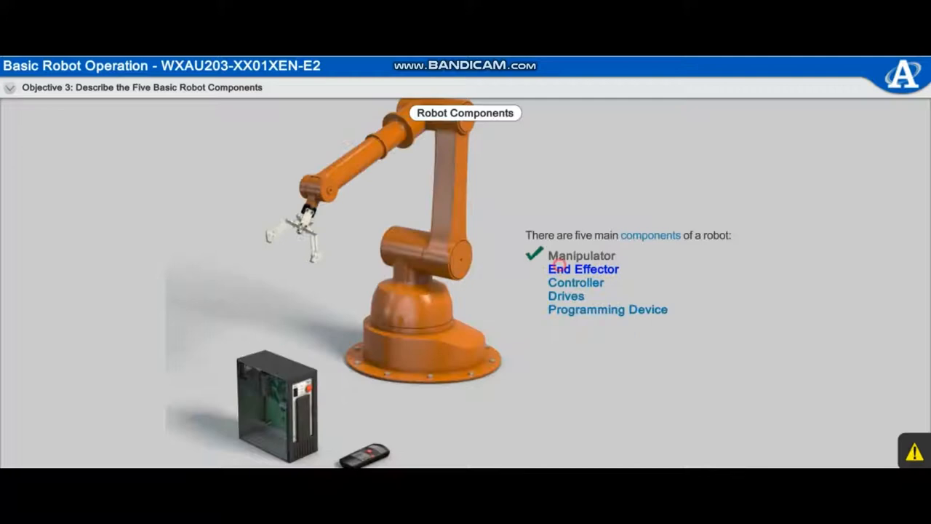
Open the End Effector pop-up from the component list.
click(583, 269)
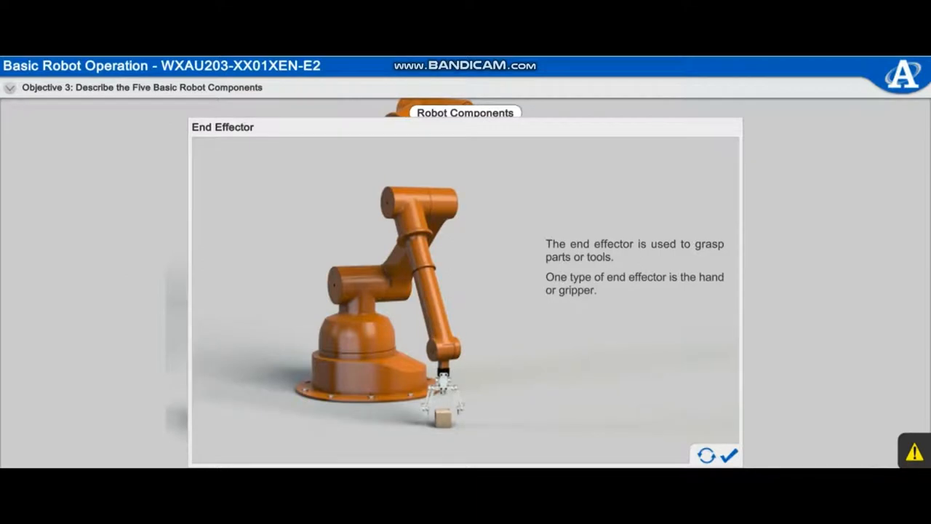
click(706, 454)
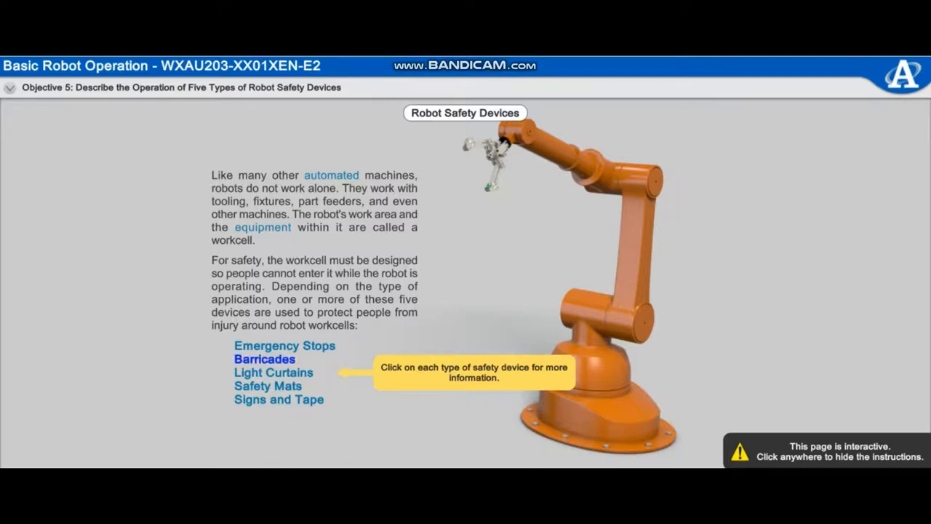
Hide the instruction callout on the Robot Safety Devices page.
click(284, 346)
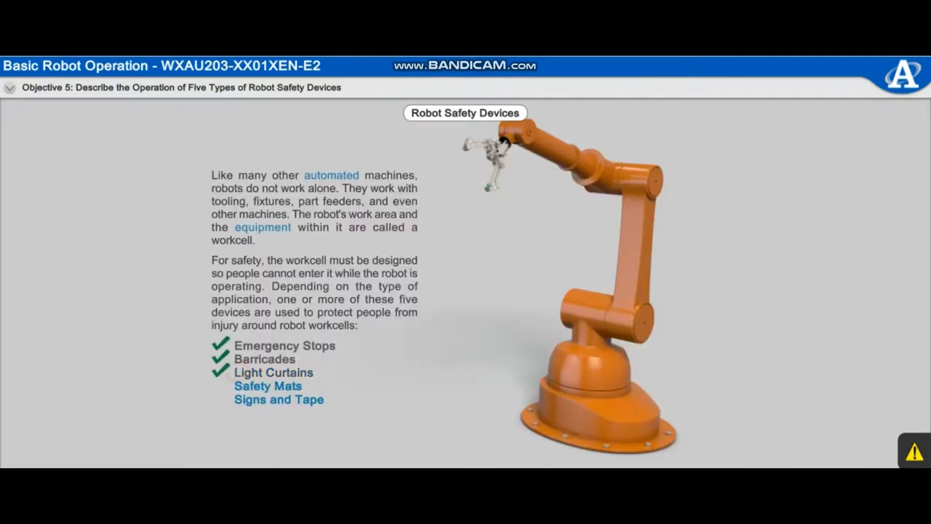
Open the Safety Mats pop-up from the safety device list.
click(272, 372)
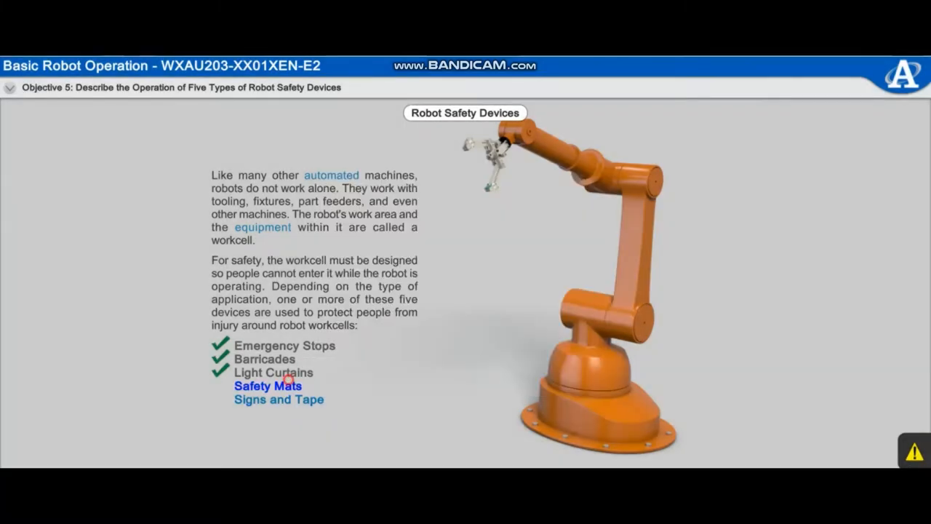
click(268, 385)
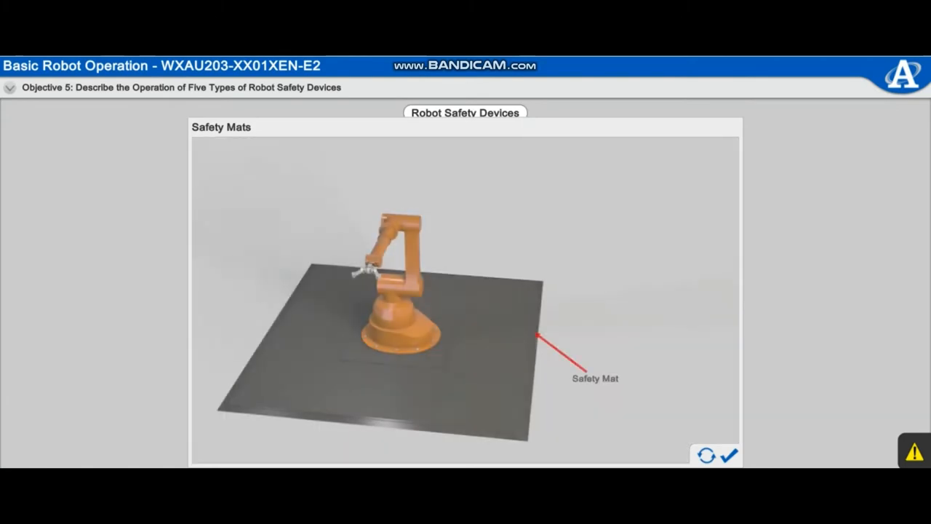